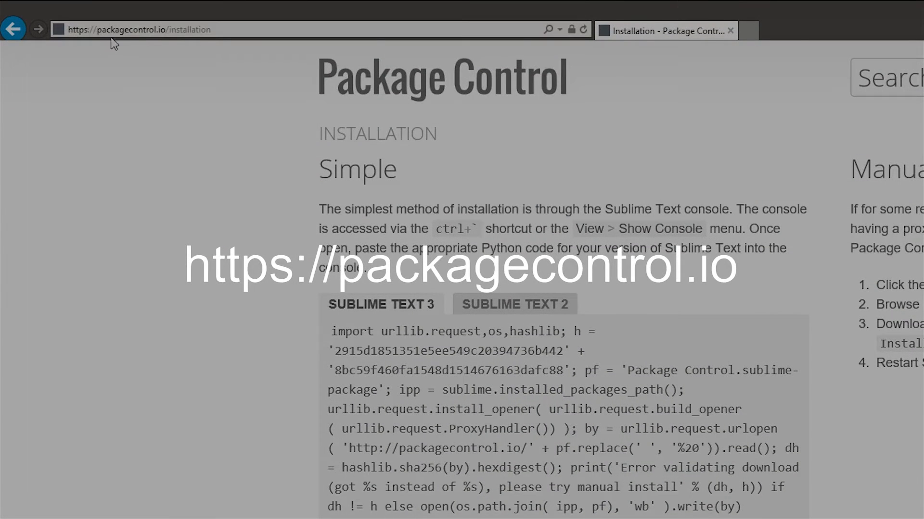
{"action": "mouse_move", "coordinate": [181, 41]}
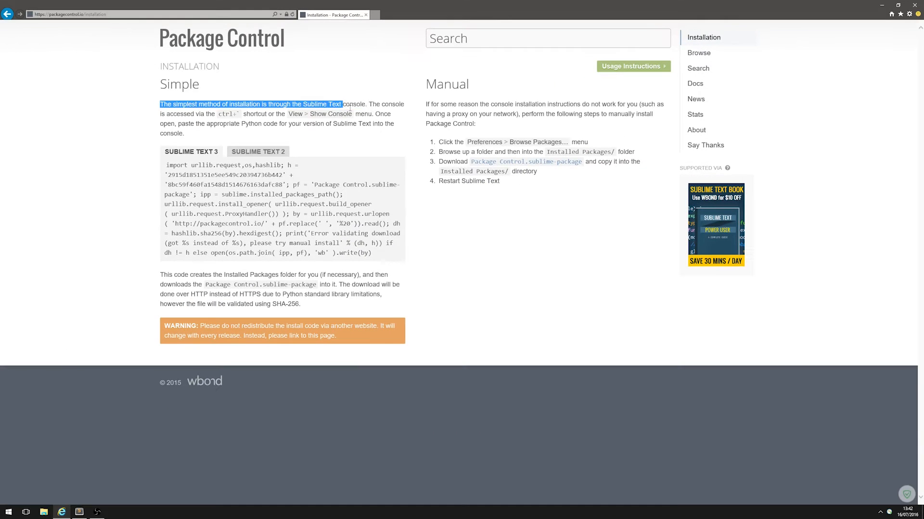
- Copy the Sublime Text 3 Package Control install code from packagecontrol.io and return to Sublime Text
{"action": "left_click_drag", "start_coordinate": [341, 104], "coordinate": [185, 133]}
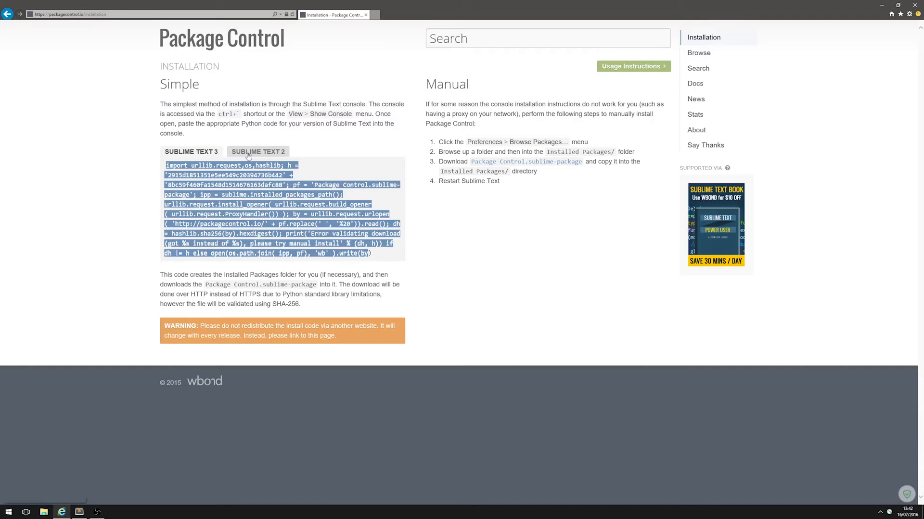
{"action": "left_click", "coordinate": [190, 151]}
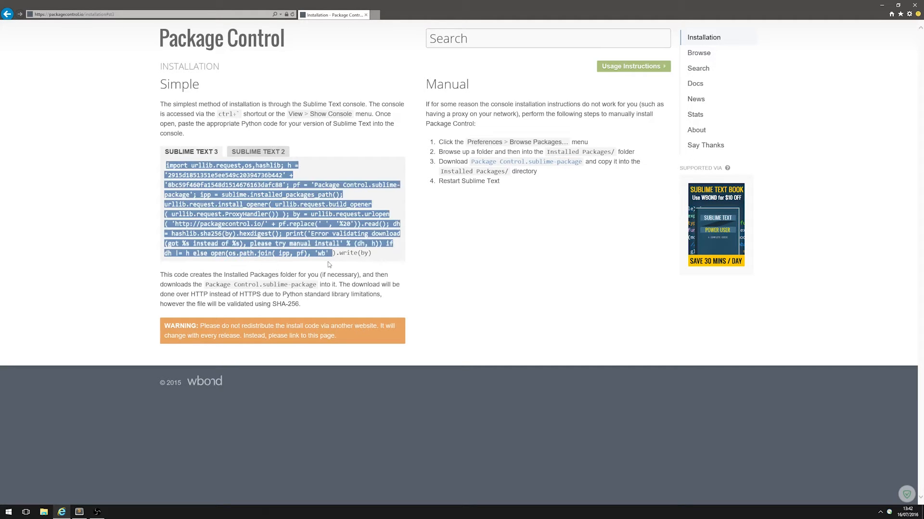
{"action": "left_click", "coordinate": [78, 511]}
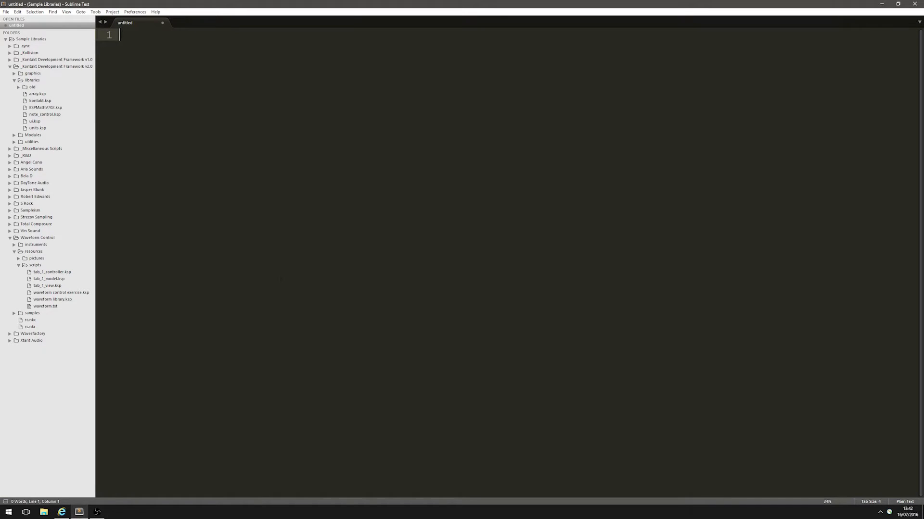
- Run Package Control: Install Package from Preferences to list the available packages
{"action": "type", "text": "remove"}
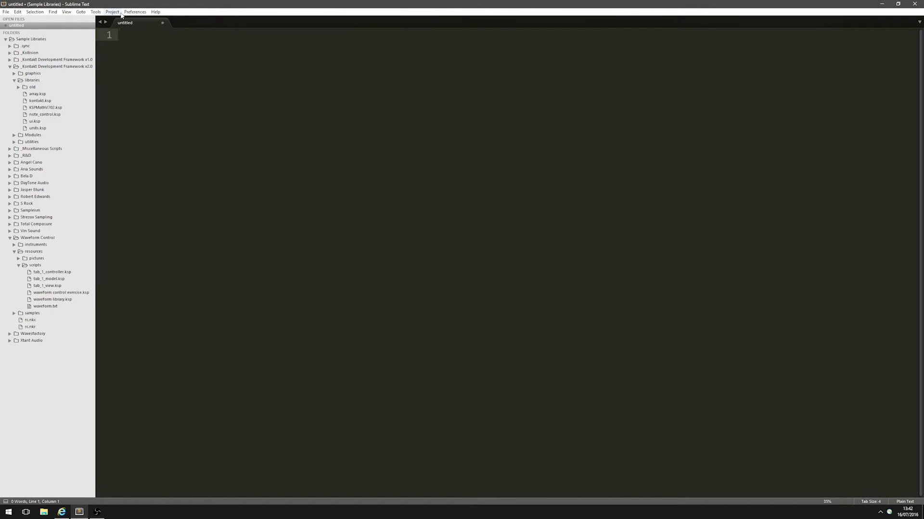
{"action": "left_click", "coordinate": [135, 12]}
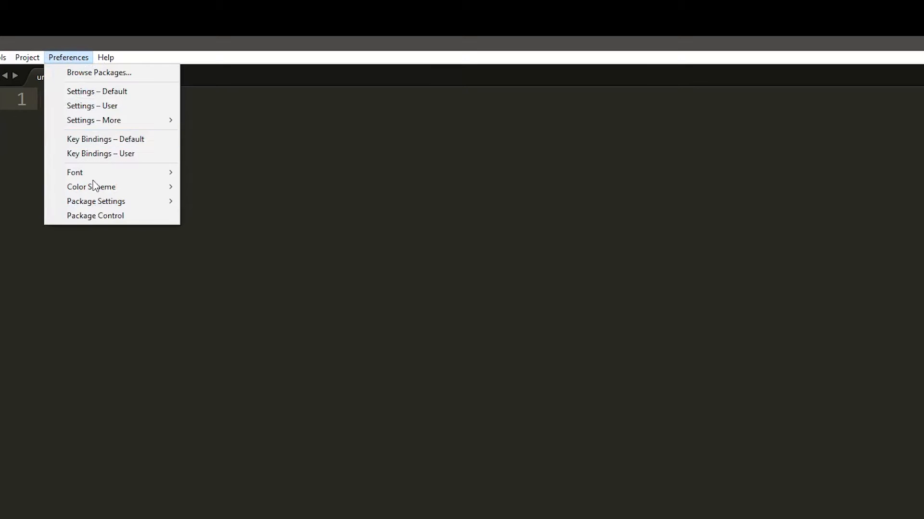
{"action": "left_click", "coordinate": [95, 214]}
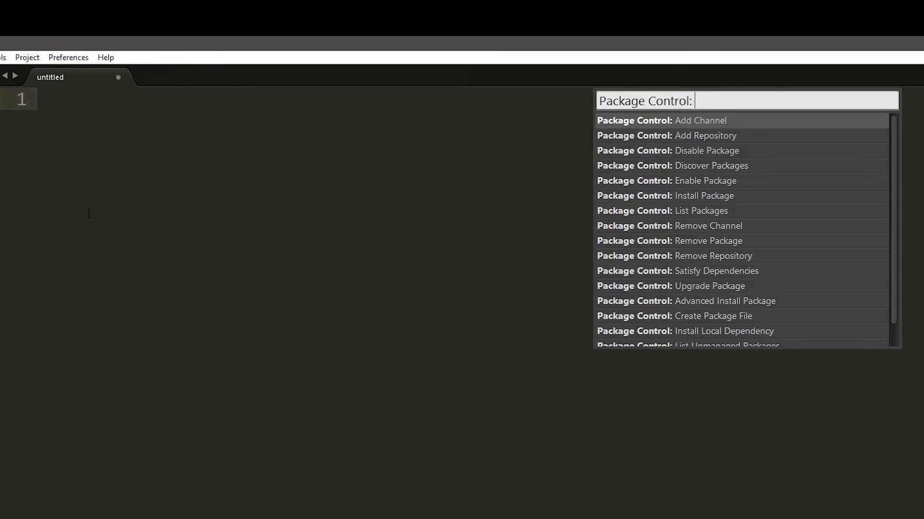
{"action": "mouse_move", "coordinate": [774, 97]}
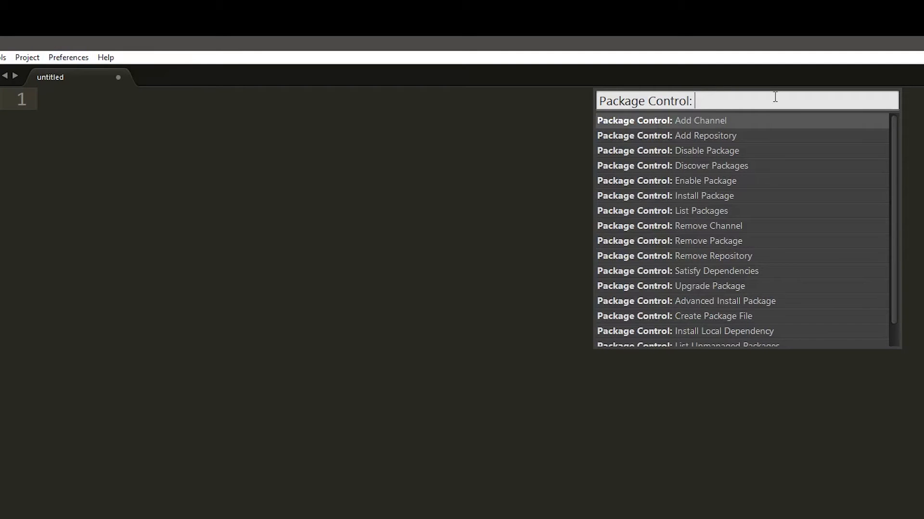
{"action": "type", "text": "install"}
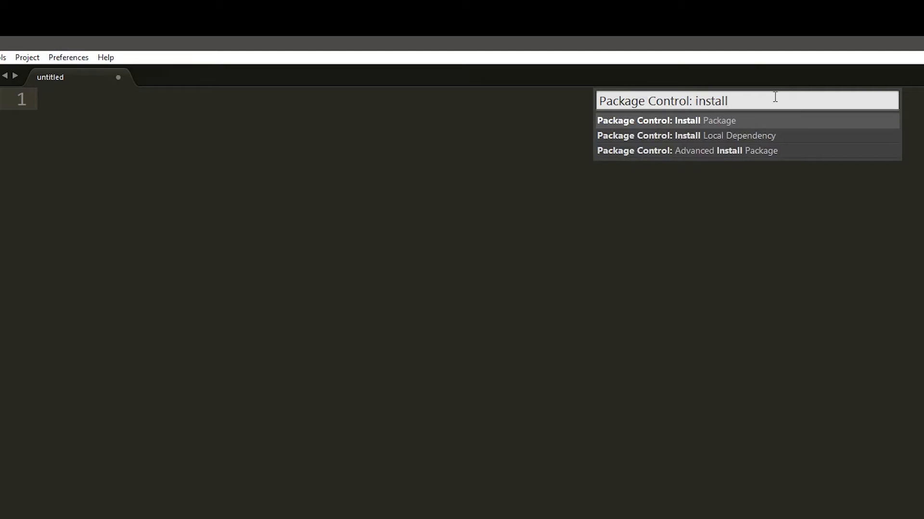
{"action": "mouse_move", "coordinate": [695, 125]}
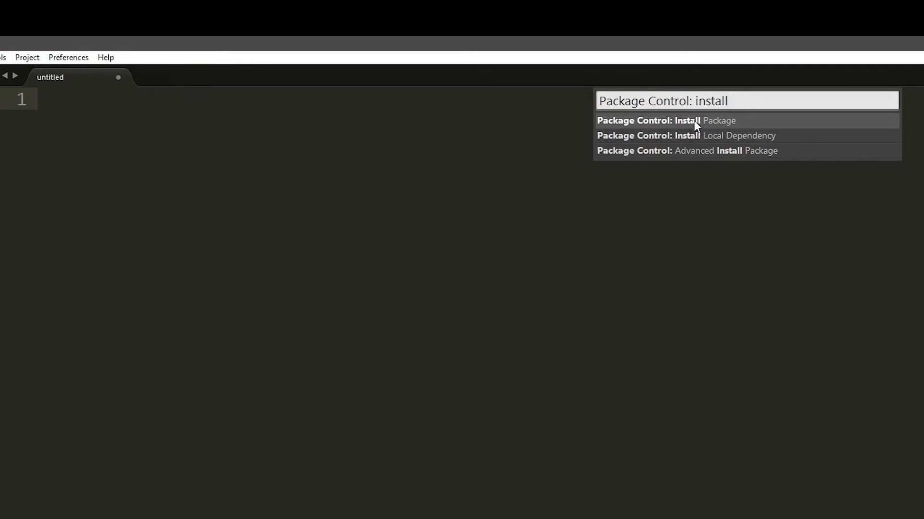
{"action": "left_click", "coordinate": [666, 120]}
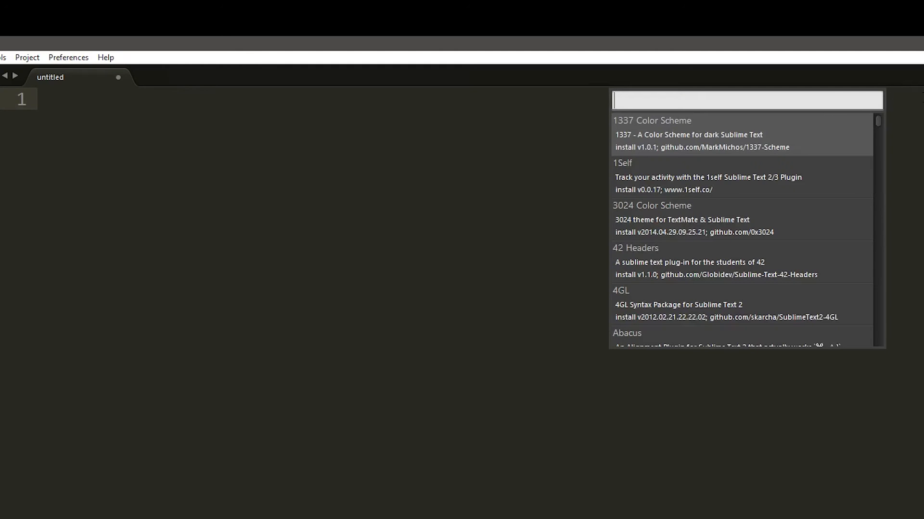
- Filter the package list by 'ksp' and install KSP (Kontakt Script Processor)
{"action": "scroll", "scroll_direction": "down", "scroll_amount": 3}
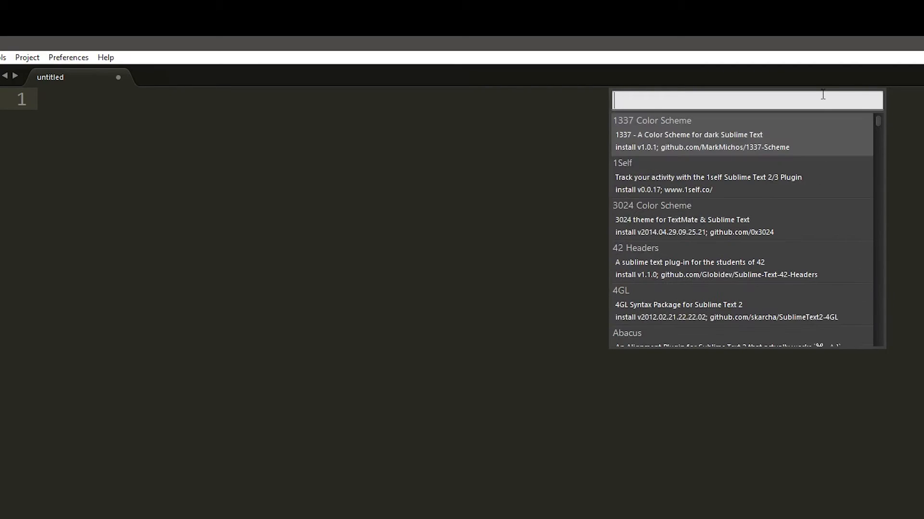
{"action": "type", "text": "subli"}
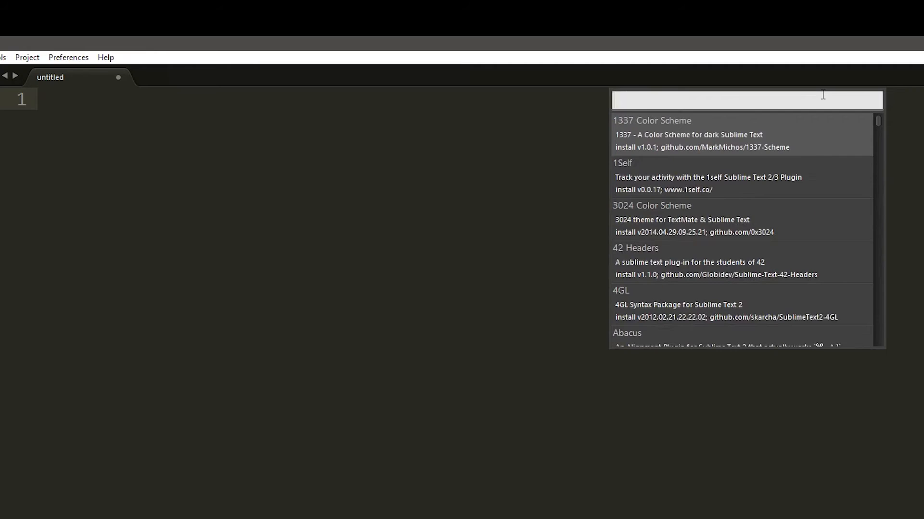
{"action": "type", "text": "ksp"}
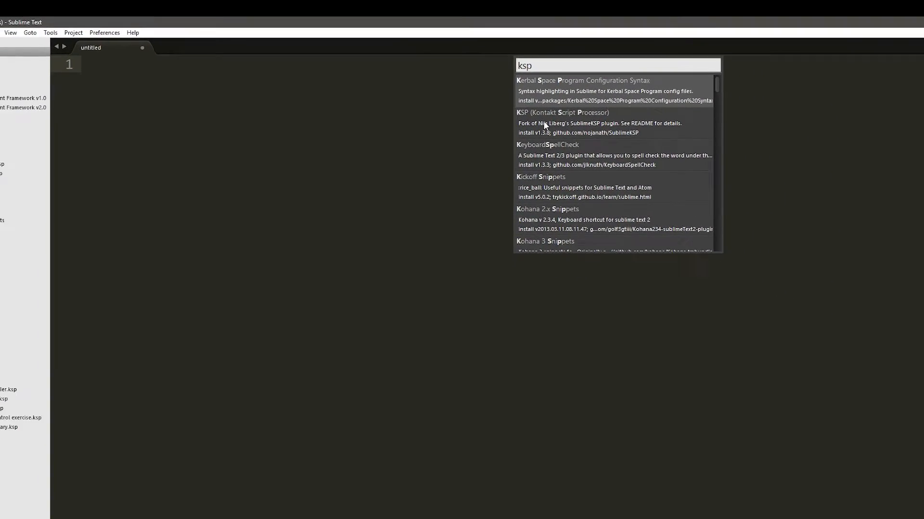
{"action": "left_click", "coordinate": [561, 112]}
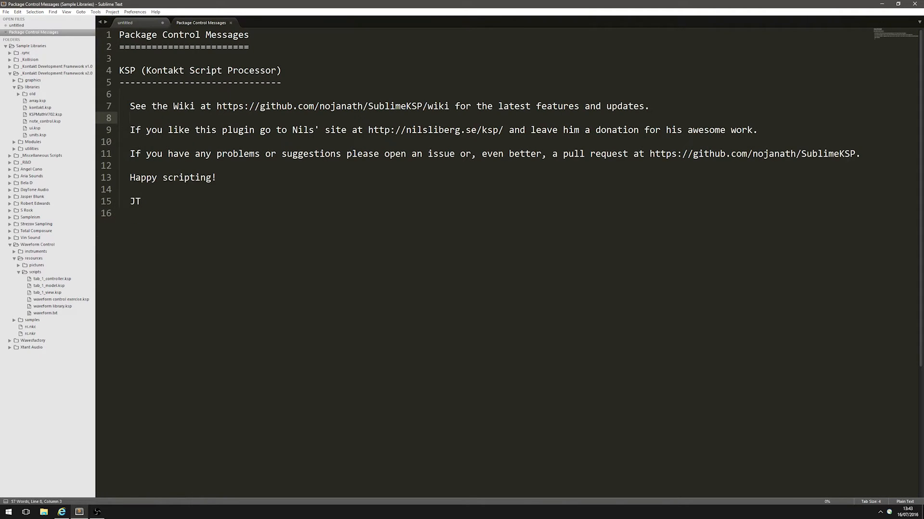
- Select the SublimeKSP wiki URL in the Package Control Messages tab for opening in the browser
{"action": "left_click", "coordinate": [130, 117]}
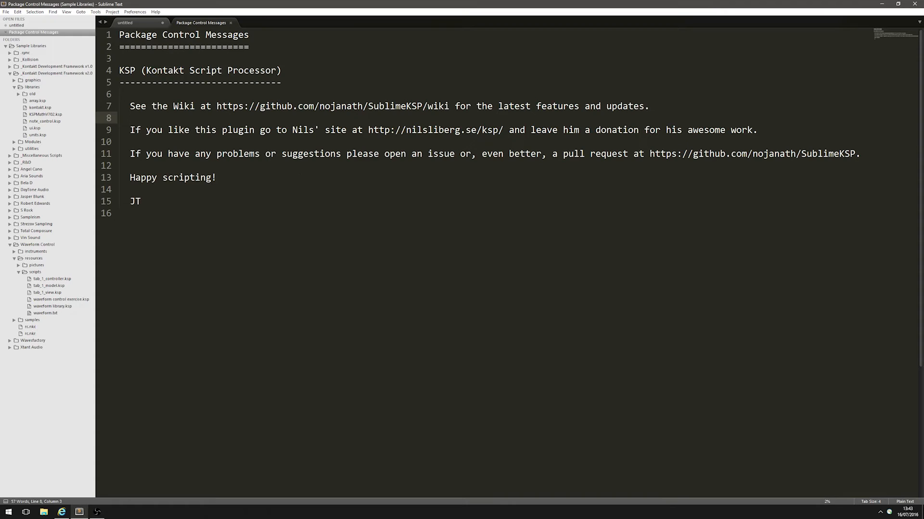
{"action": "left_click_drag", "start_coordinate": [216, 105], "coordinate": [447, 106]}
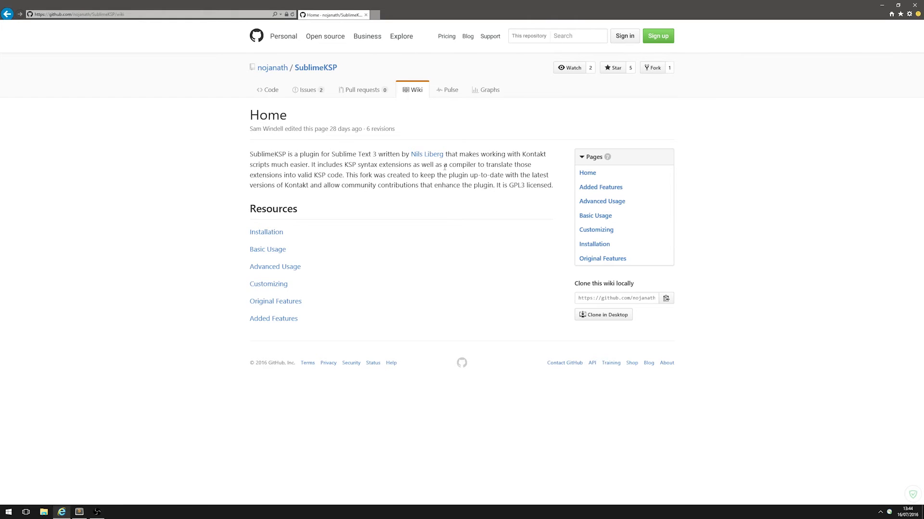
- Navigate to the SublimeKSP wiki's Installation page, then its Added Features page
{"action": "left_click_drag", "start_coordinate": [288, 154], "coordinate": [514, 154]}
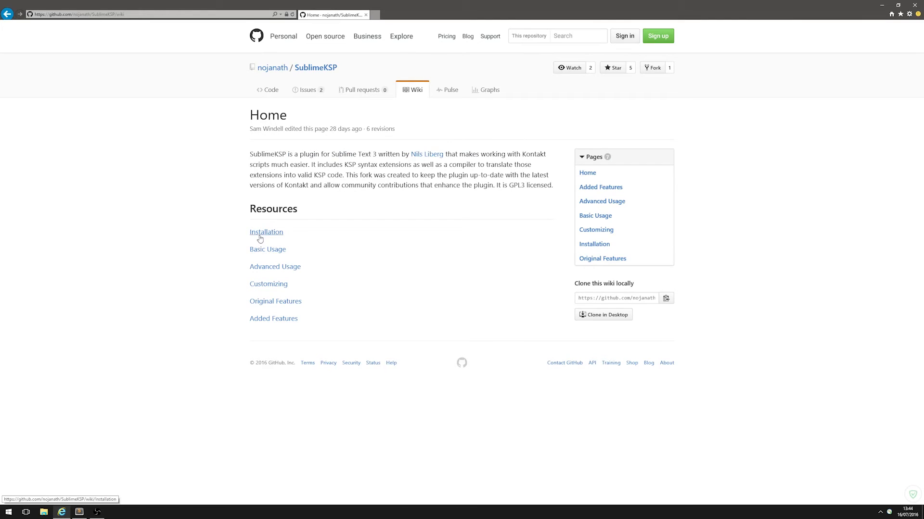
{"action": "left_click", "coordinate": [266, 232]}
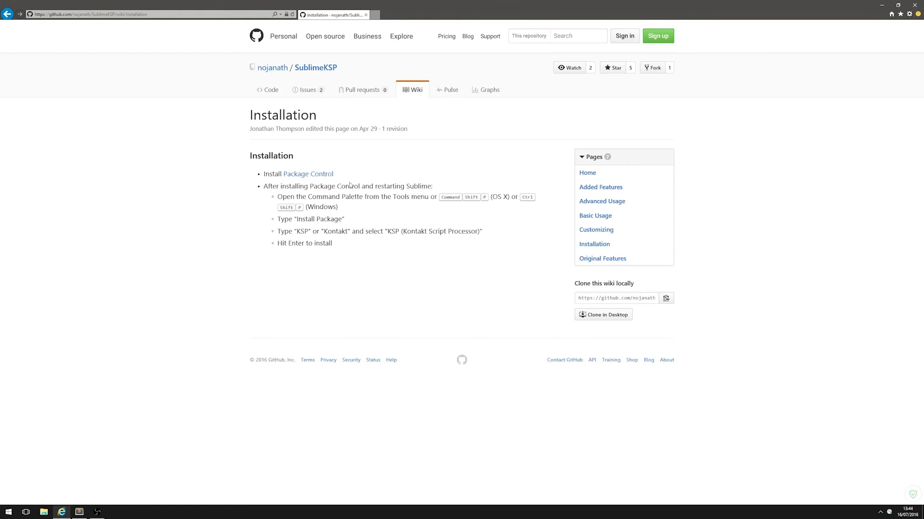
{"action": "left_click", "coordinate": [600, 187]}
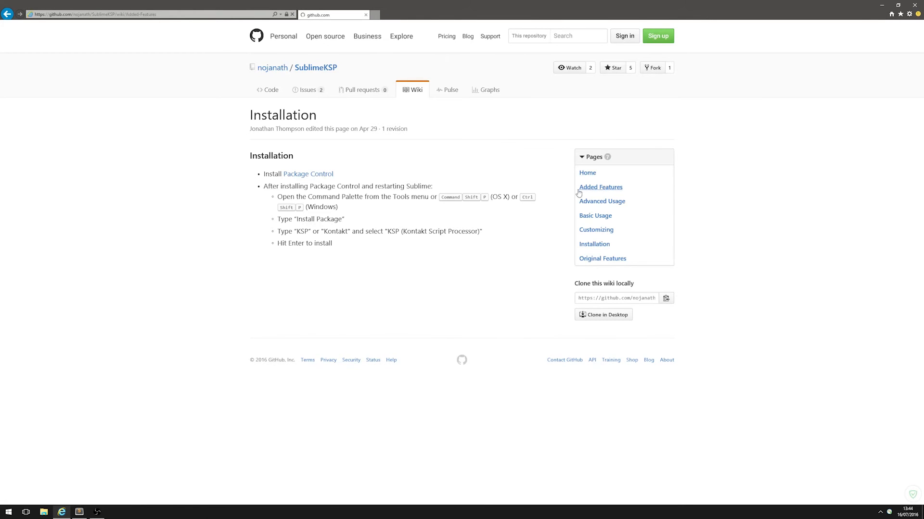
{"action": "left_click", "coordinate": [600, 187]}
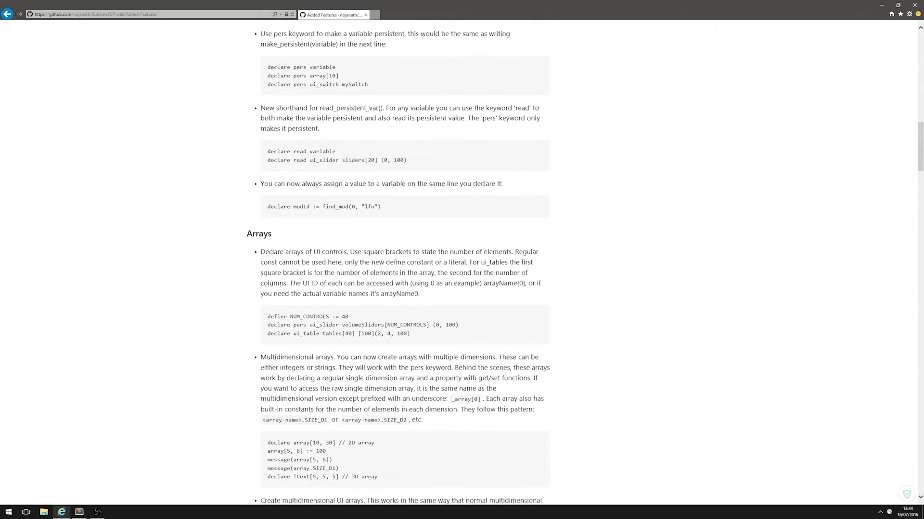
- Read down through the Added Features page, selecting a line of interest
{"action": "scroll", "scroll_direction": "down", "scroll_amount": 3}
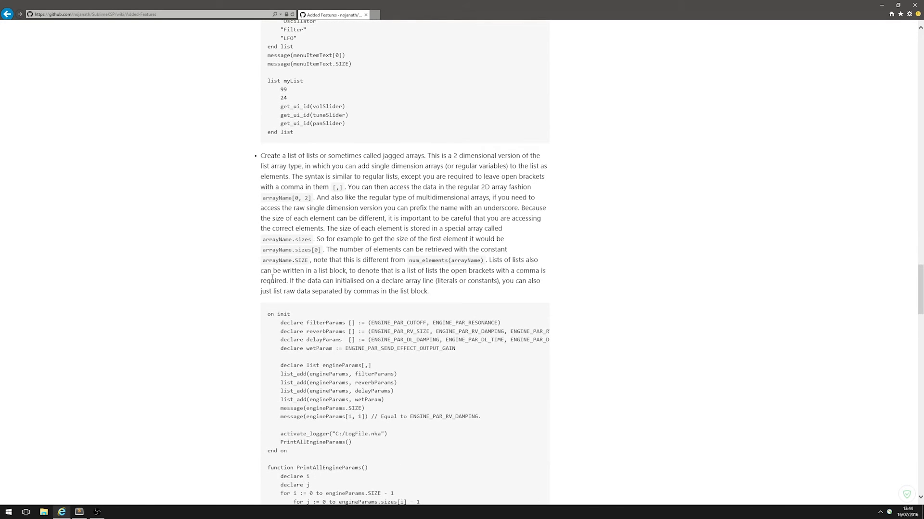
{"action": "scroll", "scroll_direction": "down", "scroll_amount": 3}
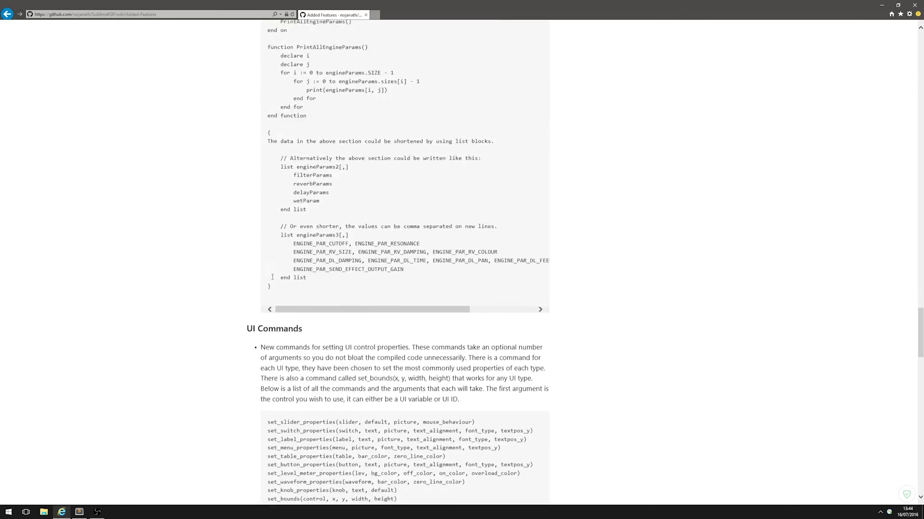
{"action": "scroll", "scroll_direction": "down", "scroll_amount": 3}
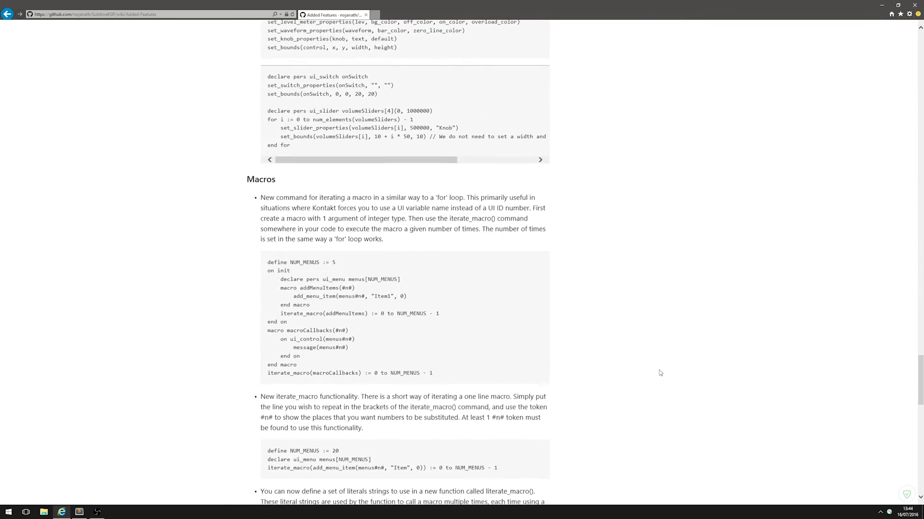
{"action": "scroll", "scroll_direction": "down", "scroll_amount": 3}
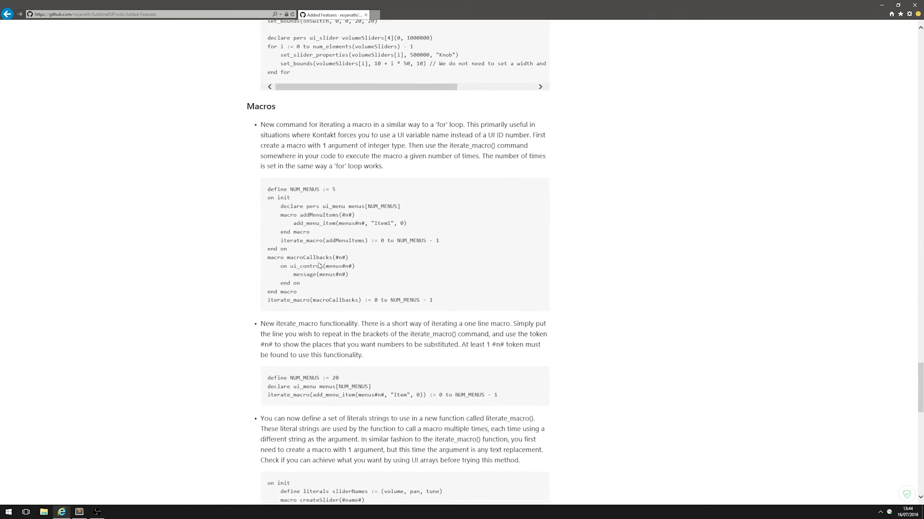
{"action": "left_click_drag", "start_coordinate": [267, 394], "coordinate": [381, 395]}
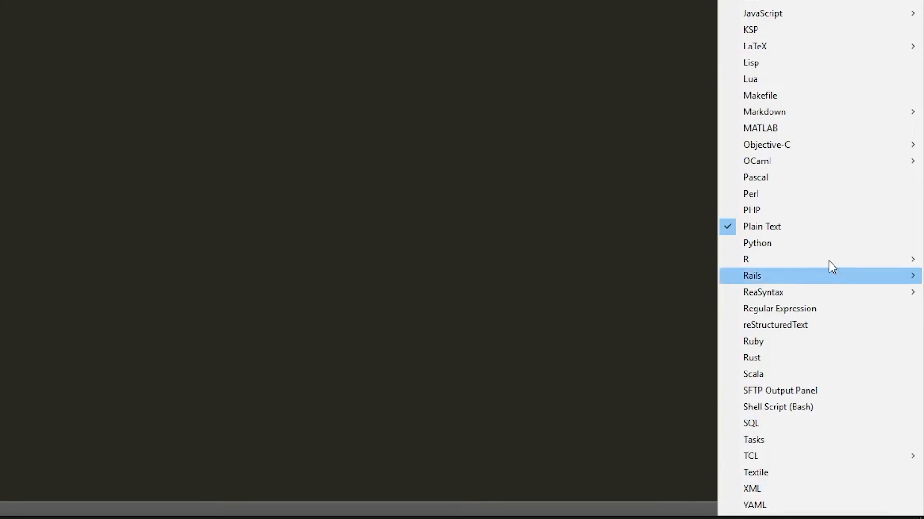
{"action": "mouse_move", "coordinate": [783, 30]}
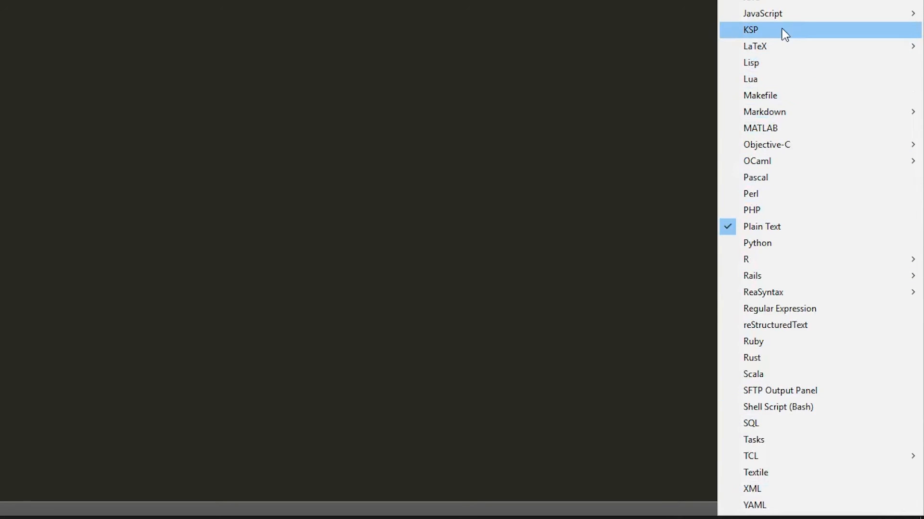
- Switch the untitled file's syntax to KSP via the status-bar syntax indicator
{"action": "left_click", "coordinate": [750, 29]}
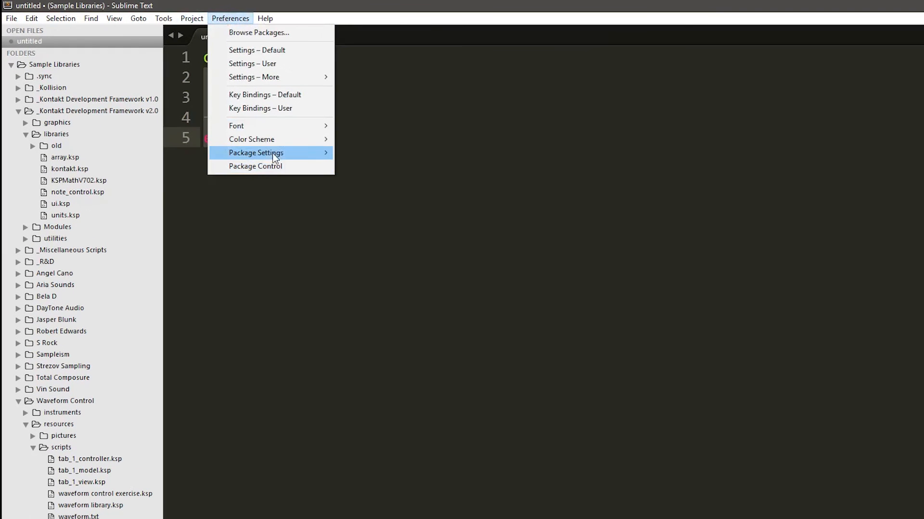
{"action": "mouse_move", "coordinate": [251, 139]}
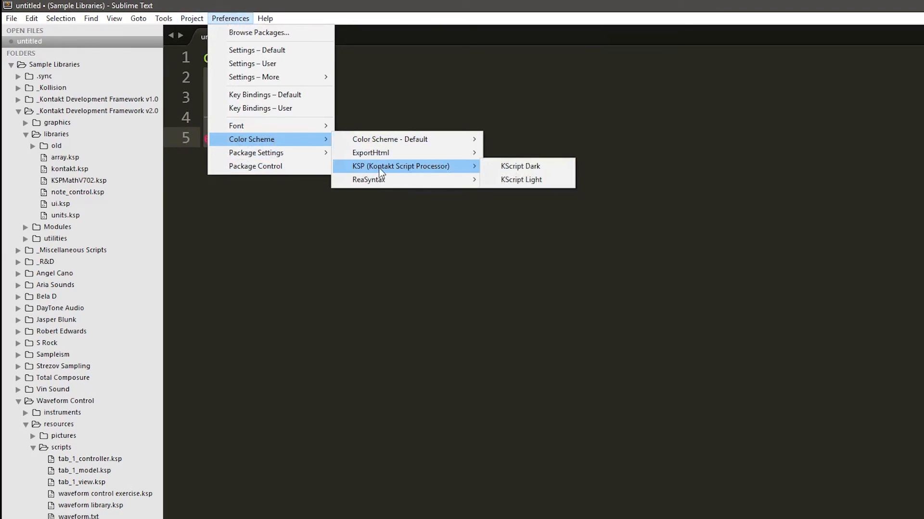
- Apply the KScript Dark color scheme and indent line 3 inside the on init callback
{"action": "left_click", "coordinate": [519, 166]}
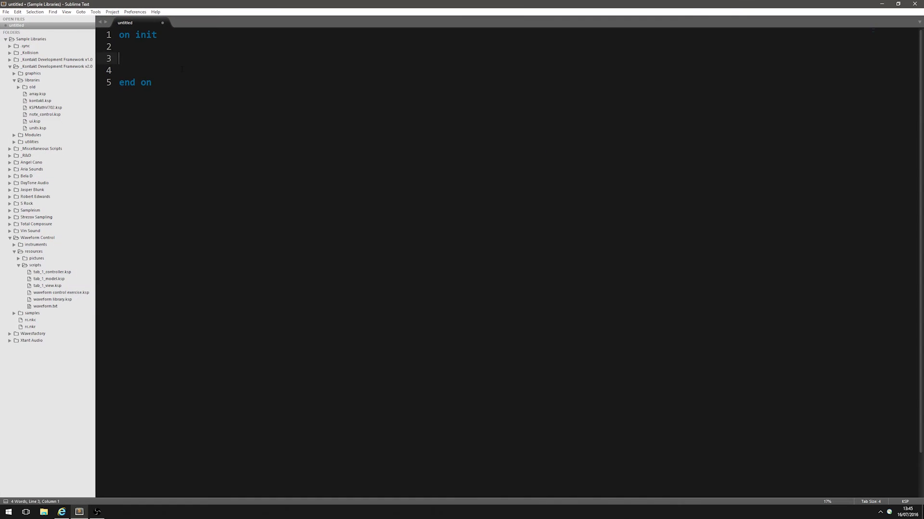
{"action": "key", "text": "tab"}
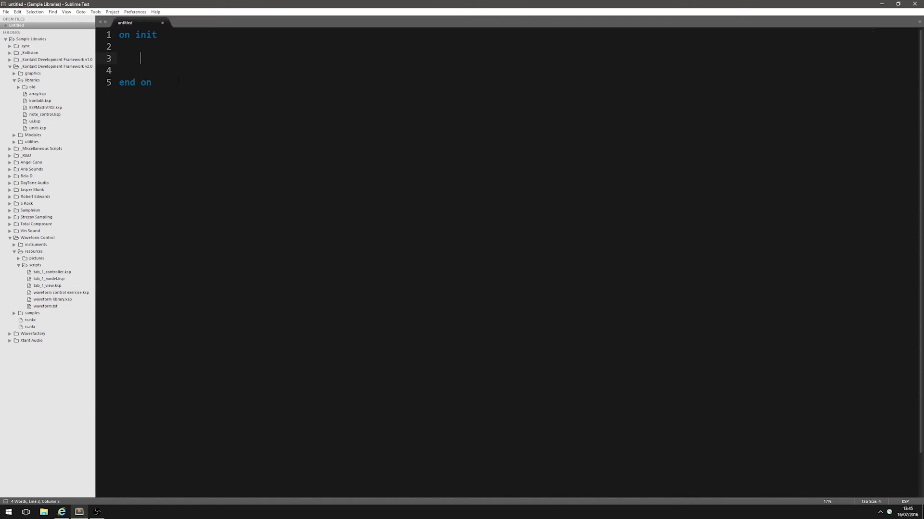